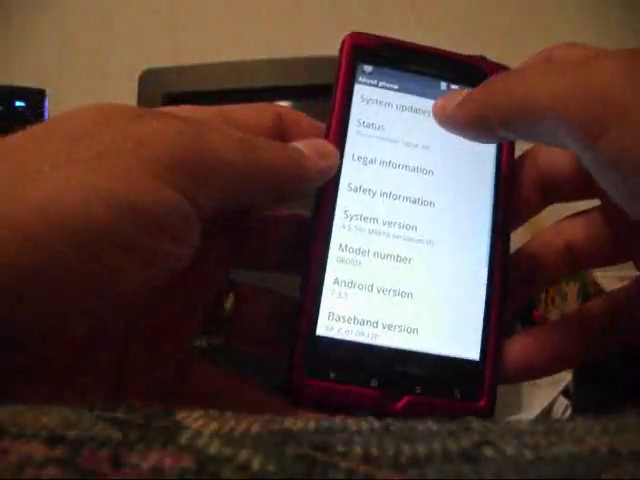
pyautogui.scroll(-3)
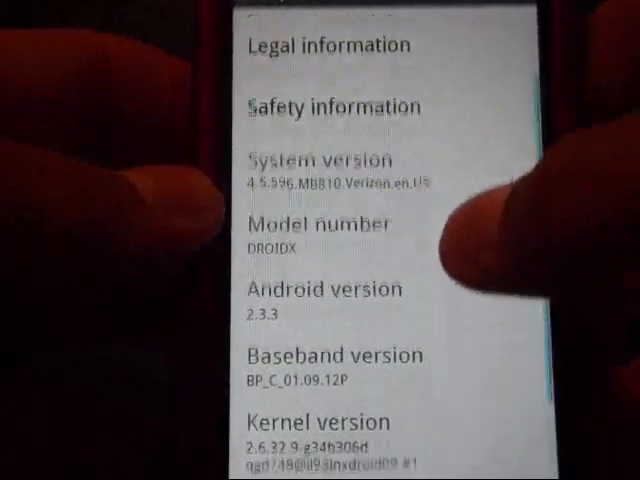
pyautogui.scroll(-3)
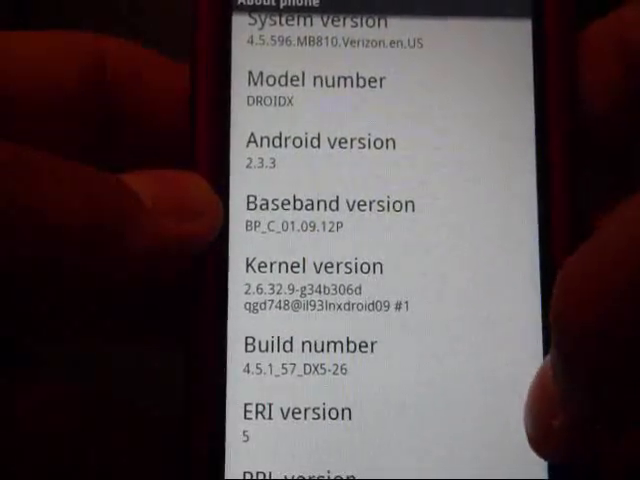